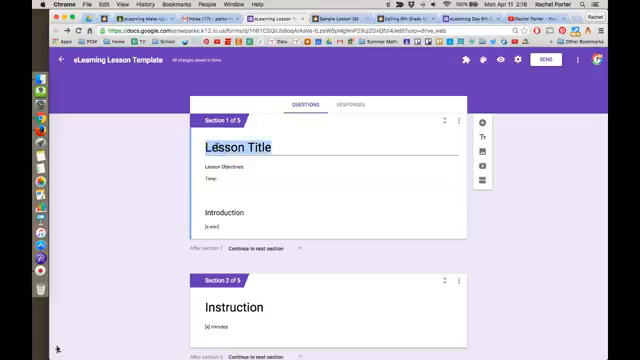
# Retitle the form '6th Grade Math Lesson - Mrs. Porter'.
pyautogui.write('6th')
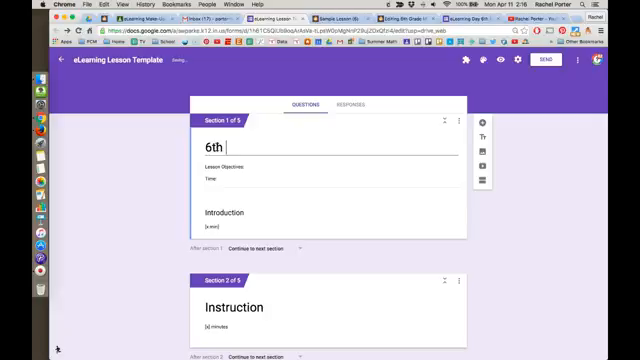
pyautogui.write('Grade math Lesson')
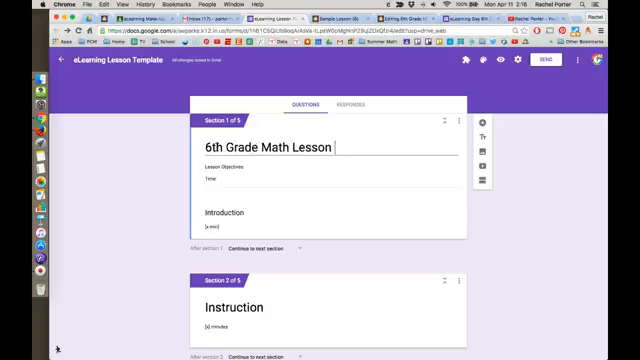
pyautogui.write('- Mrs. Porter')
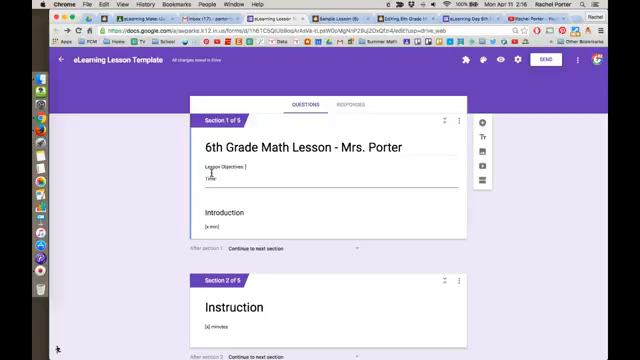
# Begin the lesson objectives text with 'To re...' in the form description.
pyautogui.write('To review...')
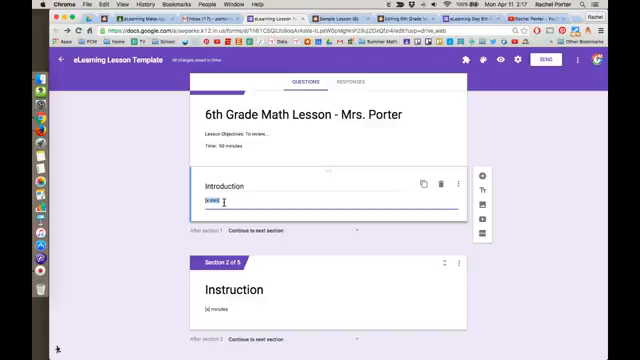
# Note a duration of 3 minutes in the Introduction section's description.
pyautogui.write('3 min')
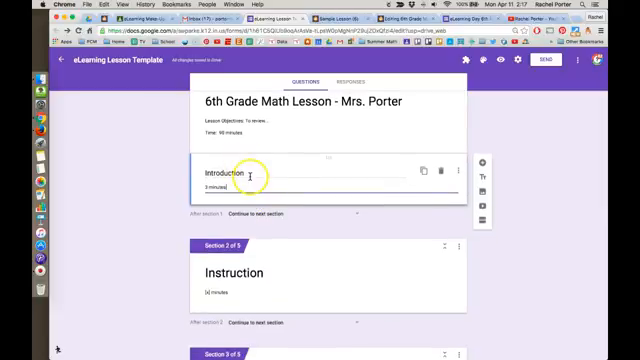
# Scroll down past Instruction until the Activities section is in view.
pyautogui.scroll(-3)
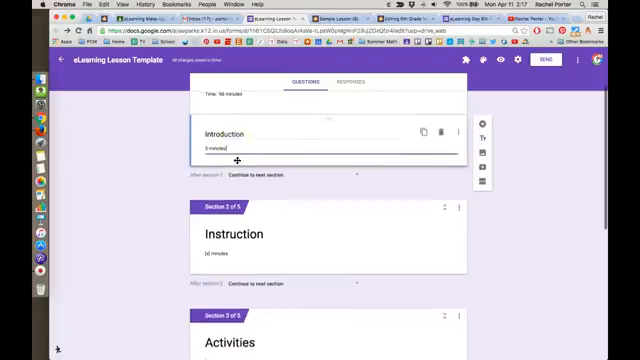
pyautogui.scroll(-3)
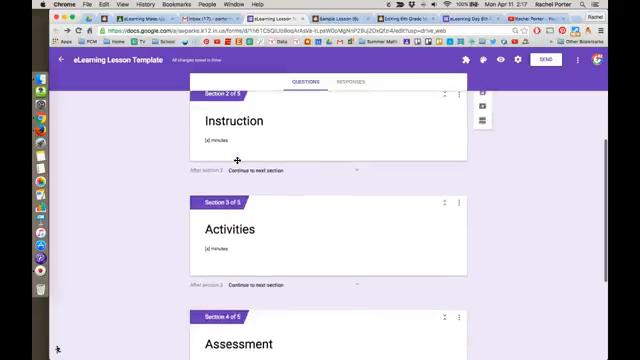
pyautogui.scroll(-3)
pyautogui.write('40')
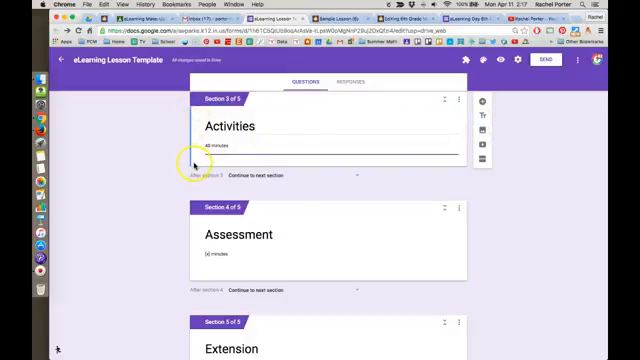
pyautogui.moveTo(484, 120)
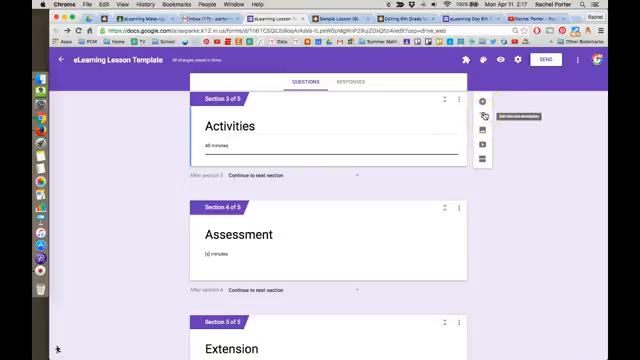
pyautogui.moveTo(484, 104)
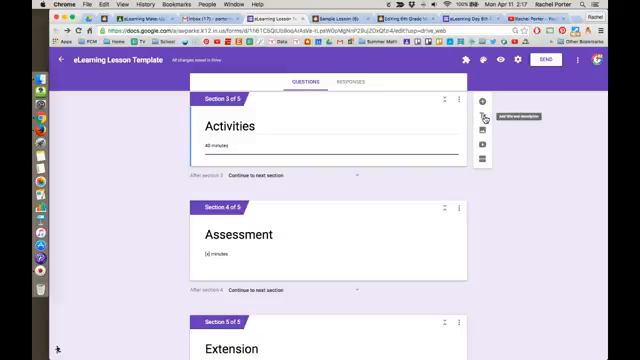
# Add two title blocks under Activities named 'Review' and 'Summer Slide'.
pyautogui.click(484, 102)
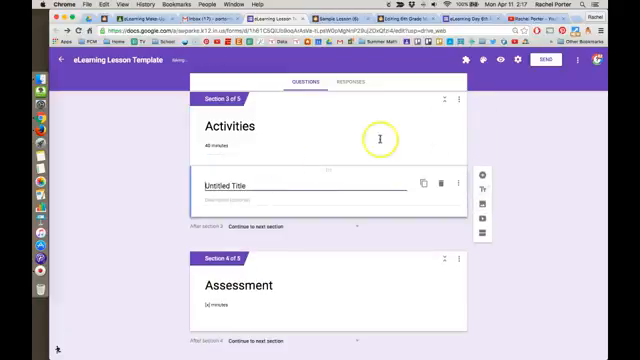
pyautogui.click(250, 184)
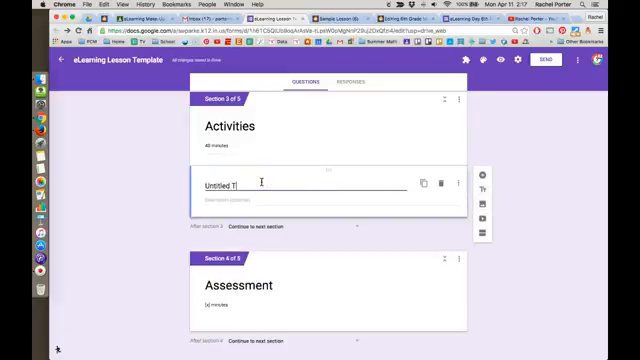
pyautogui.write('Review')
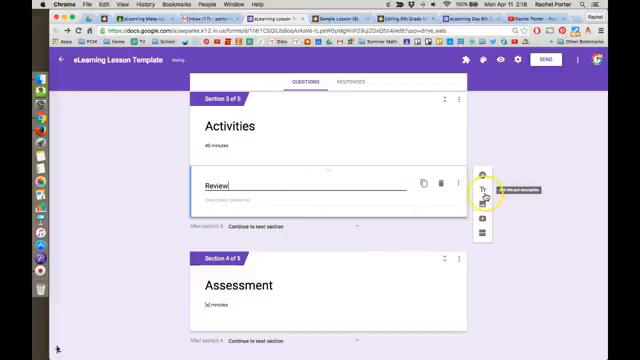
pyautogui.click(484, 188)
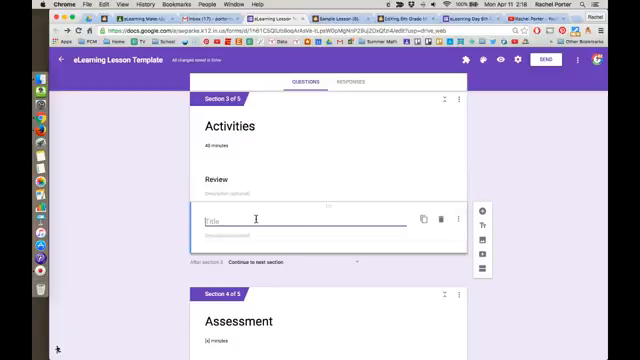
pyautogui.write('Summer Slide')
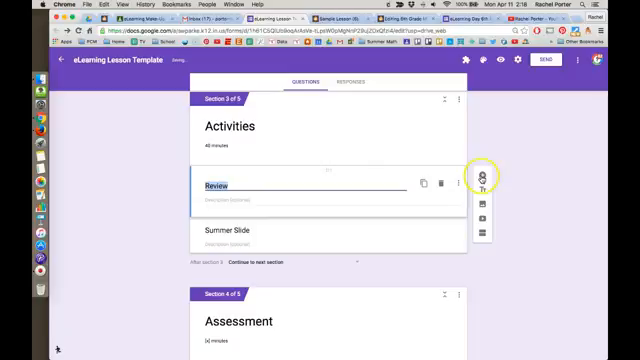
# Preview the form as respondents will see it.
pyautogui.click(480, 176)
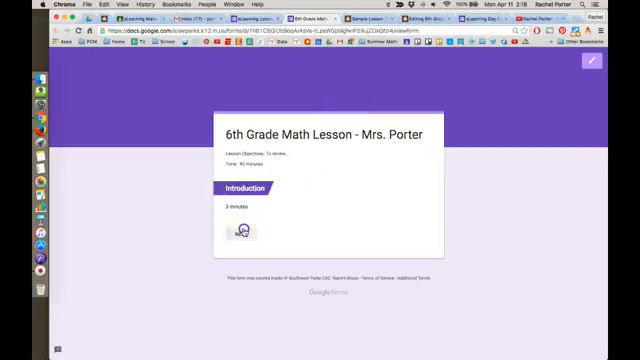
# Advance the preview through Instruction to the Activities page.
pyautogui.click(240, 232)
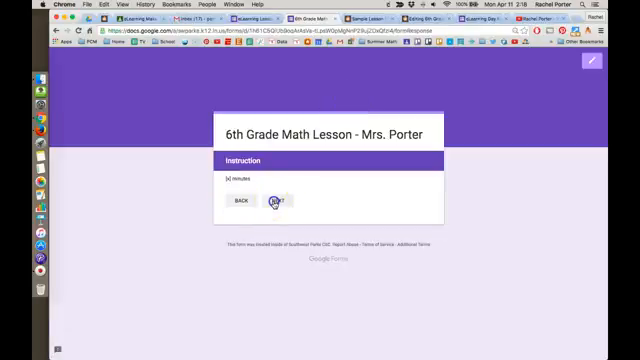
pyautogui.click(278, 204)
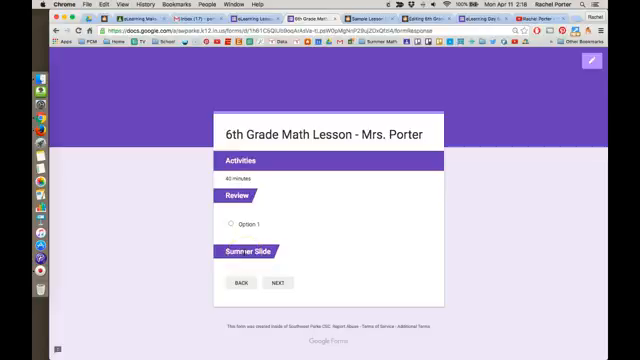
pyautogui.moveTo(226, 212)
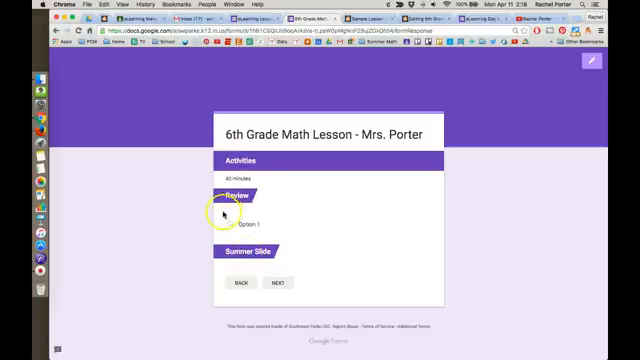